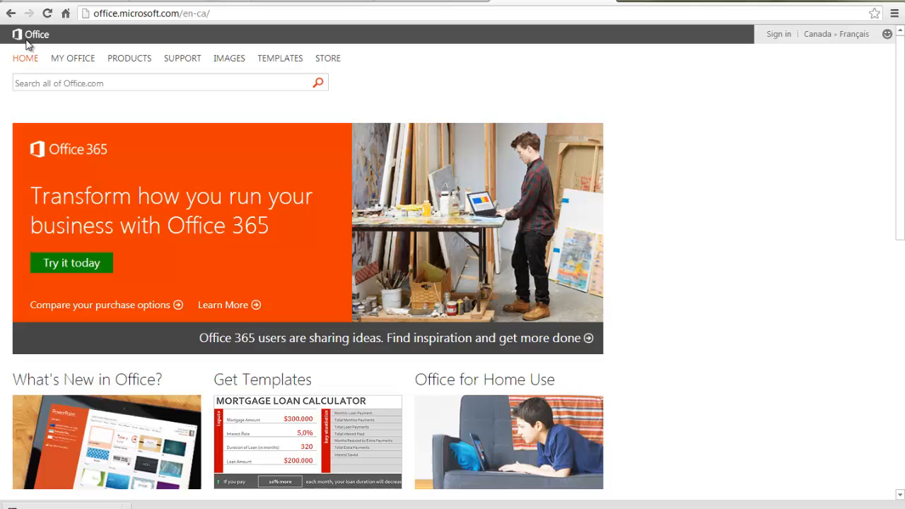
Sign in to Office.com with a Microsoft account and start a new Word document.
click(778, 34)
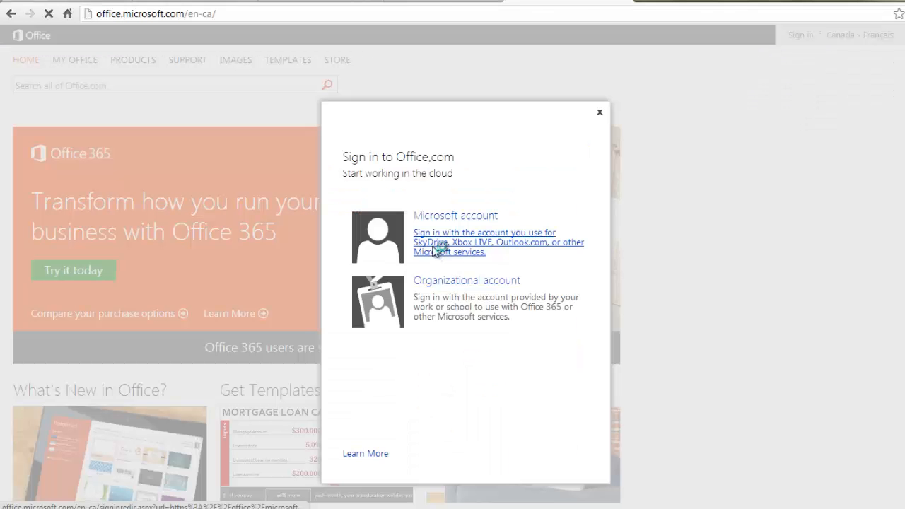
click(498, 242)
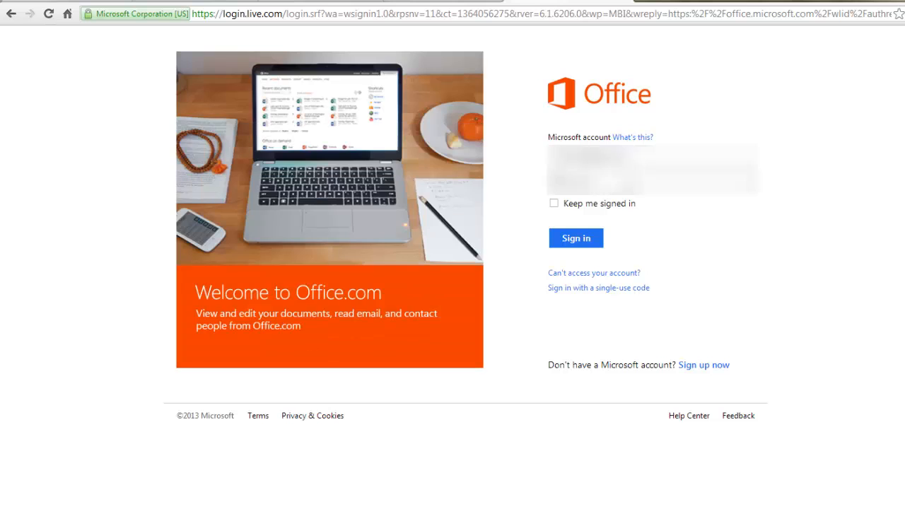
click(576, 237)
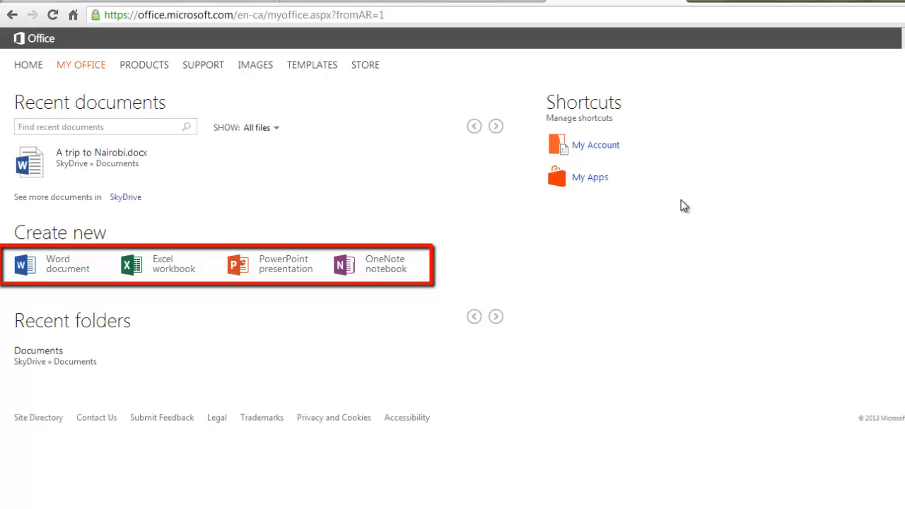
mouse_move(63, 267)
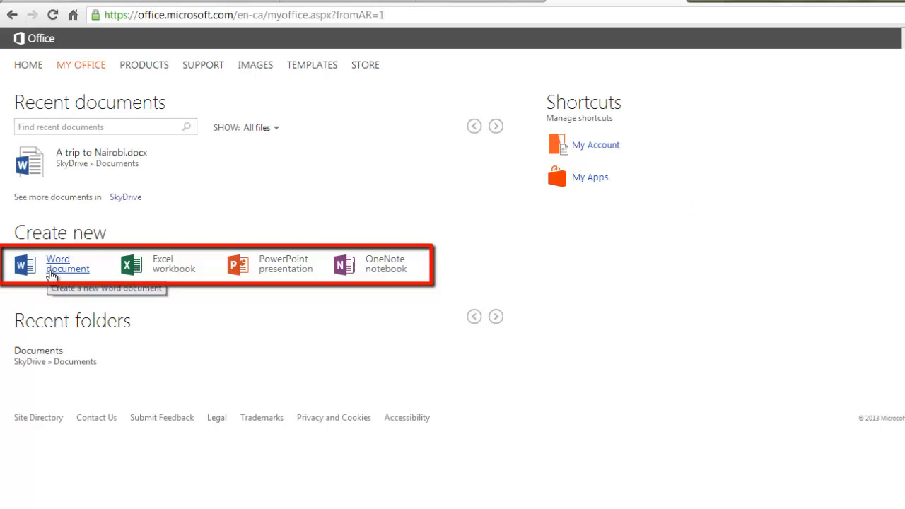
click(67, 263)
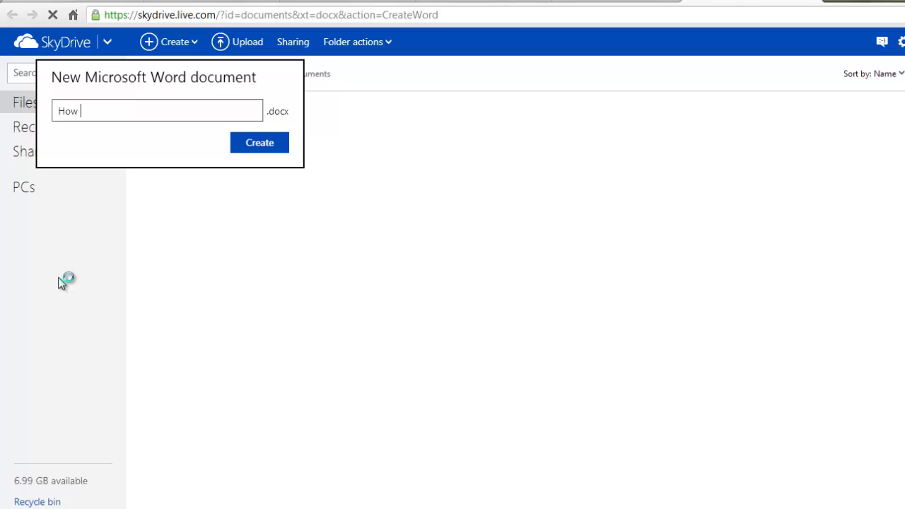
Create the document 'How to see who unfollowed you on twitter' and save its intro paragraph.
text(to acc)
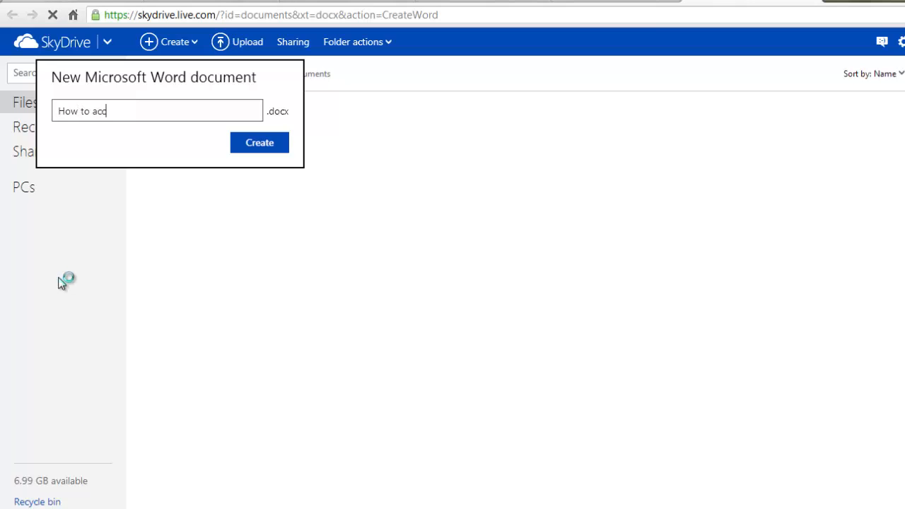
key(Backspace)
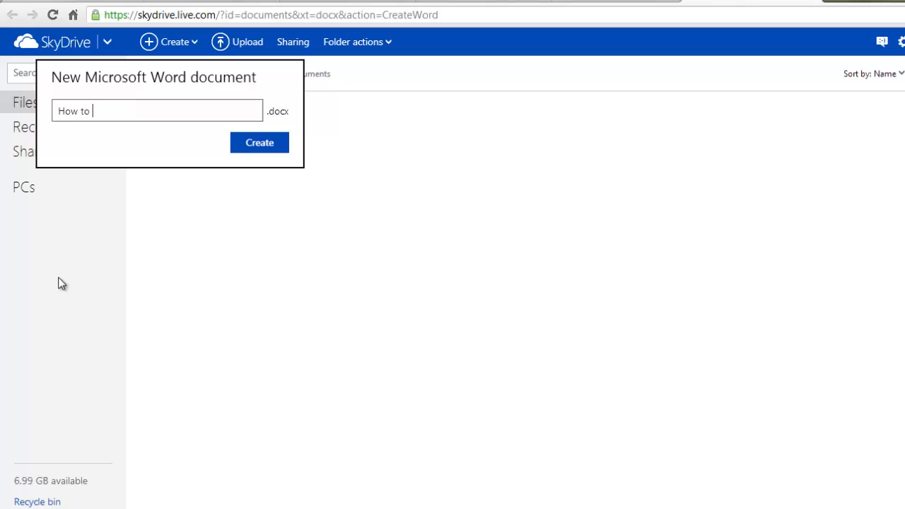
text(see)
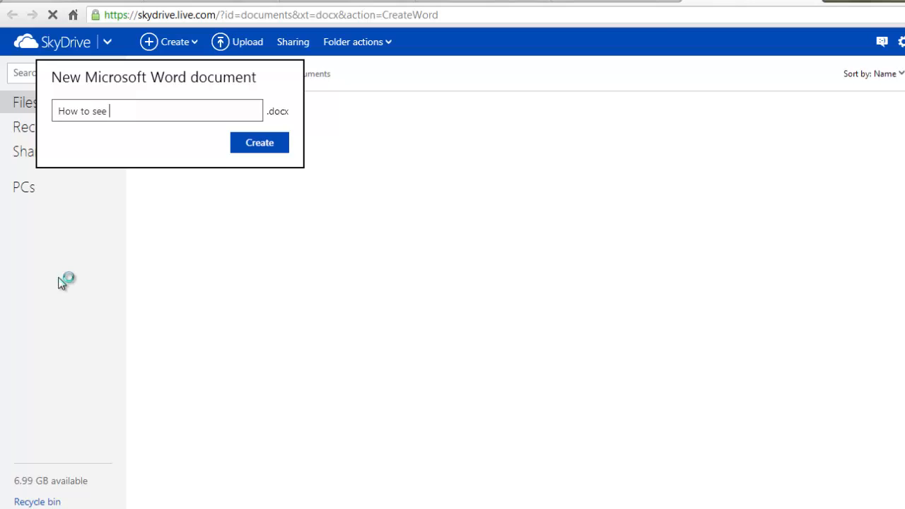
text(who unfollowed yo)
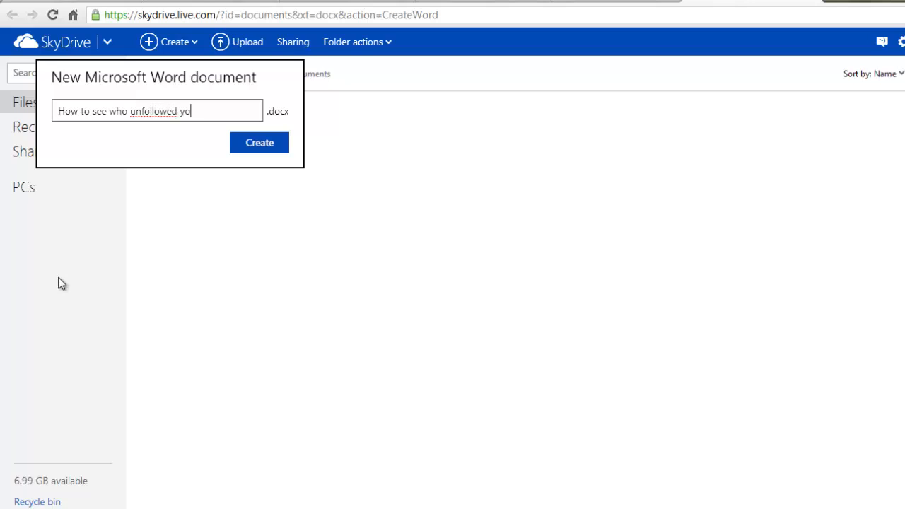
text(u on twitter)
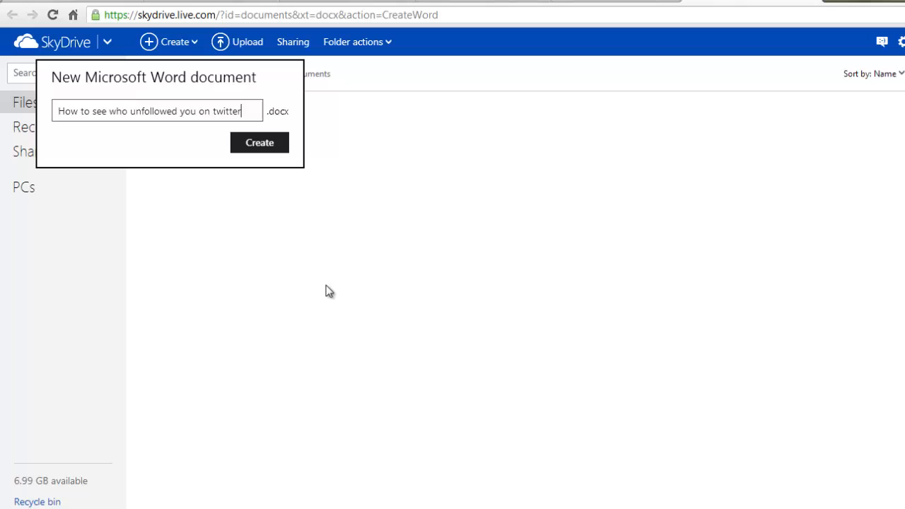
click(259, 142)
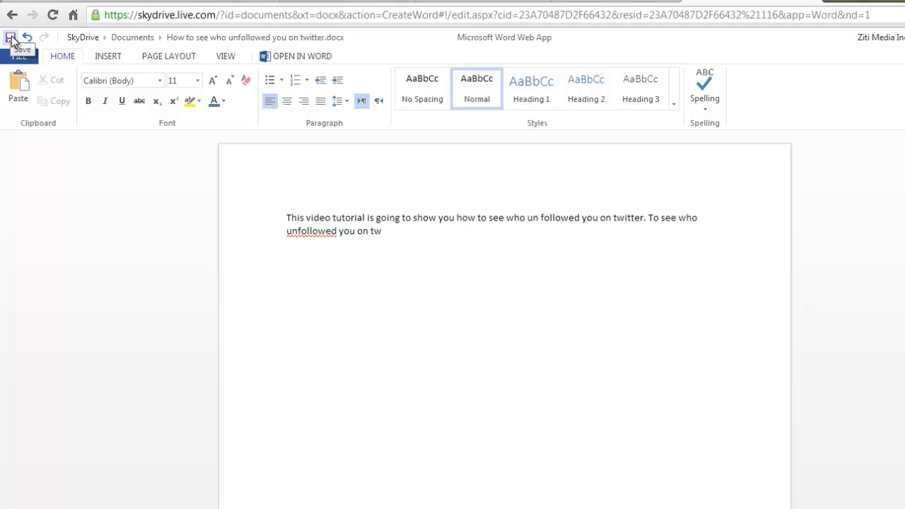
click(12, 37)
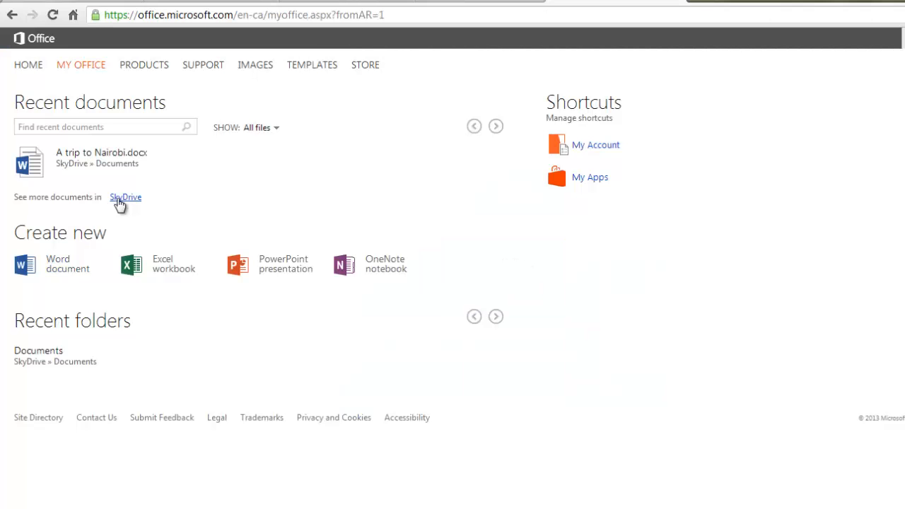
Open the Documents folder in SkyDrive file storage.
click(125, 197)
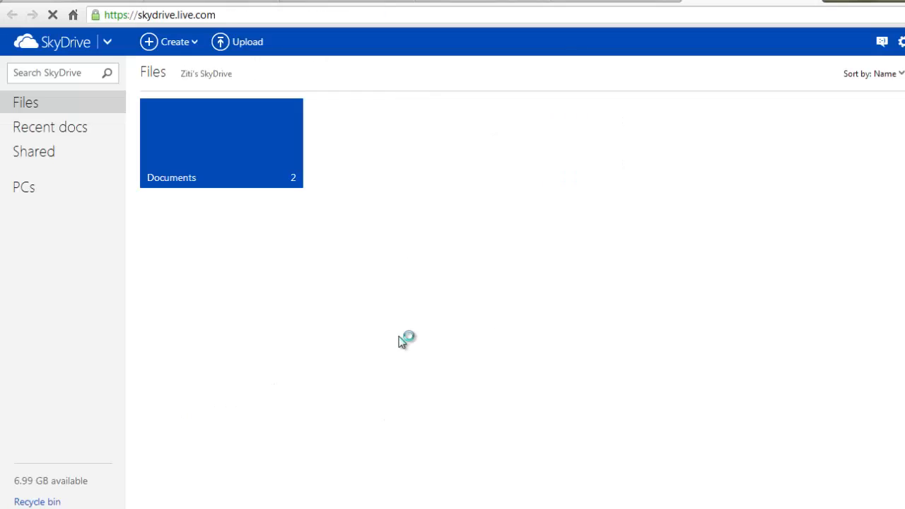
double_click(221, 142)
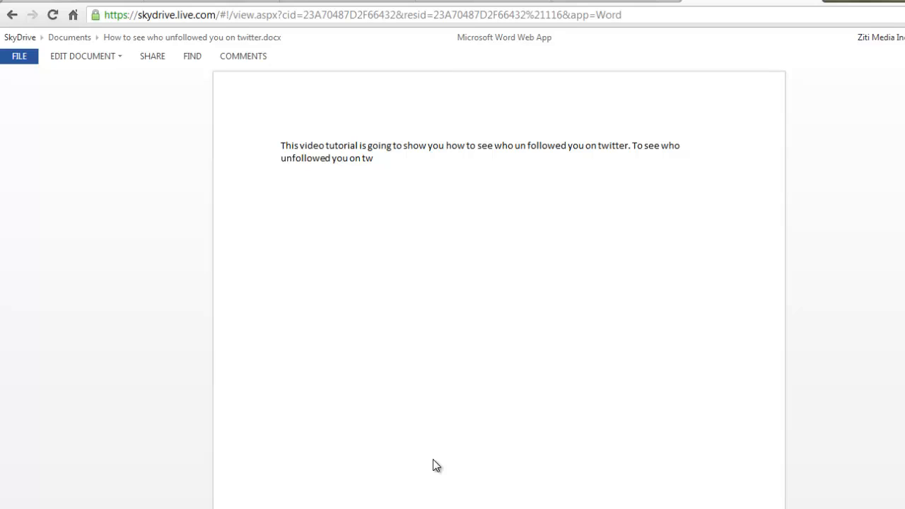
mouse_move(612, 468)
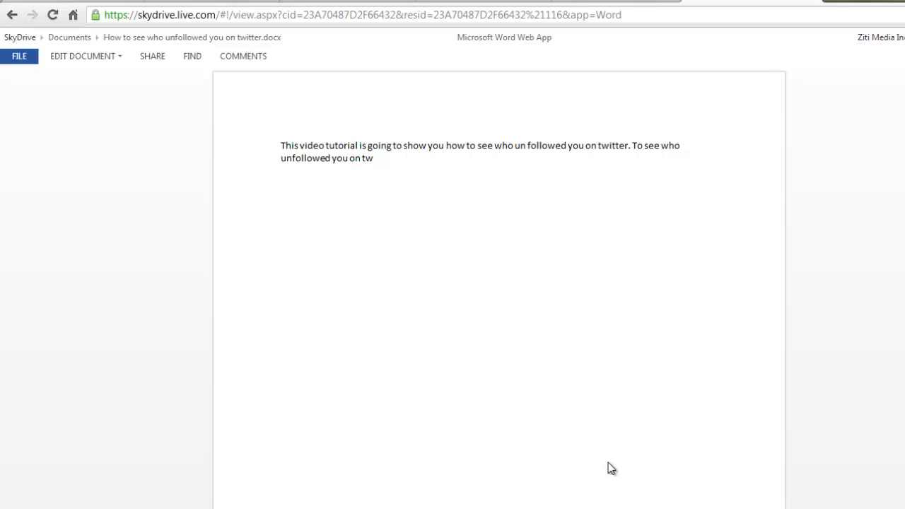
mouse_move(858, 498)
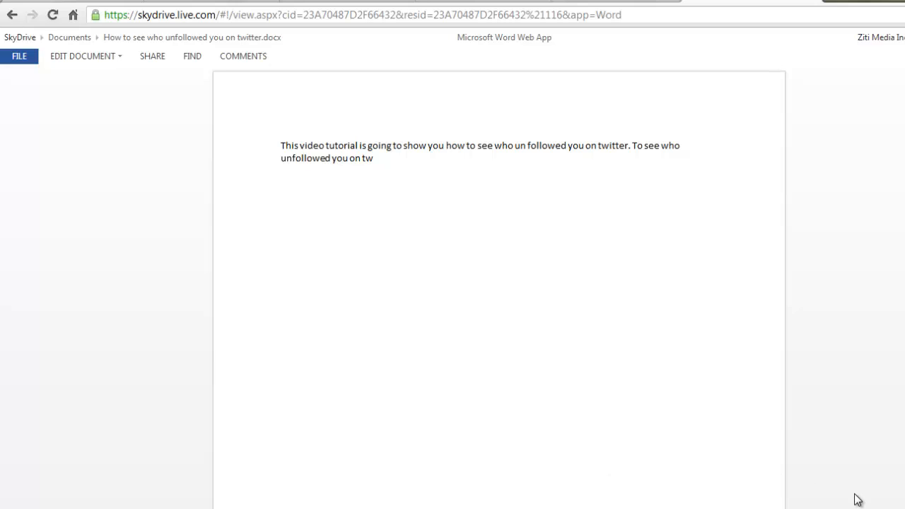